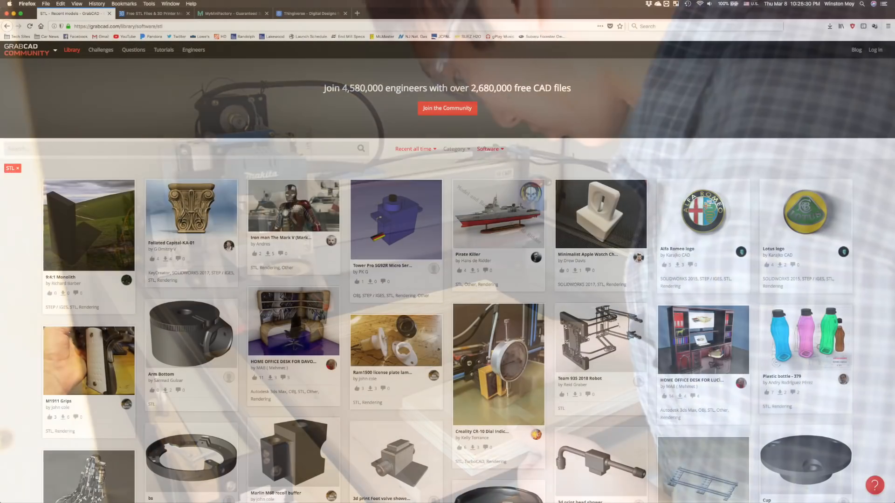
Browse the MyMiniFactory and Thingiverse model sites, then bring up the Fusion 360 CAM STL tutorial on YouTube.
click(154, 13)
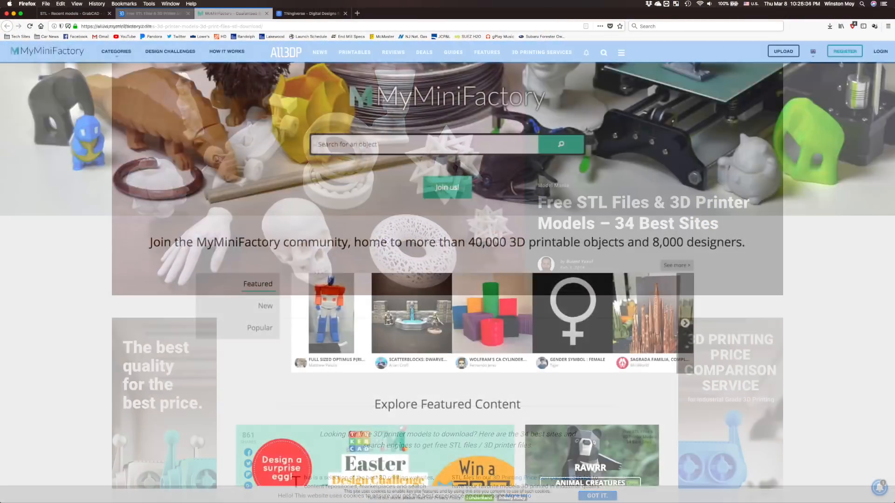
click(310, 13)
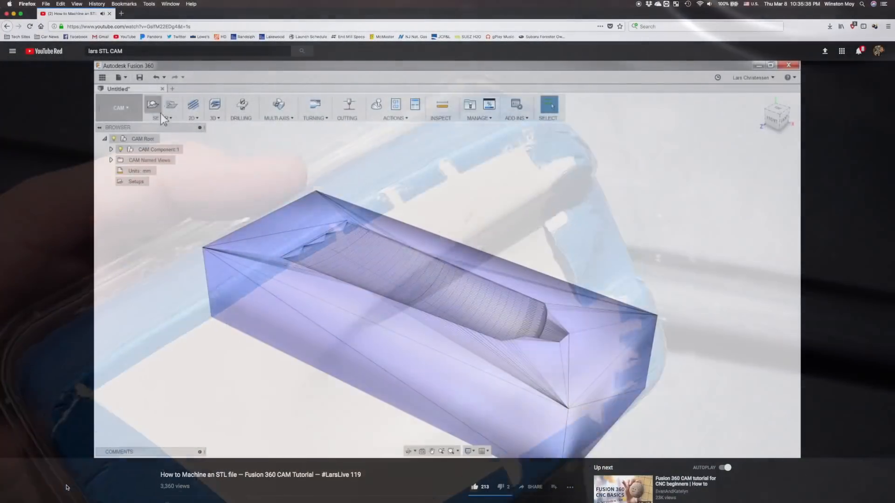
click(152, 106)
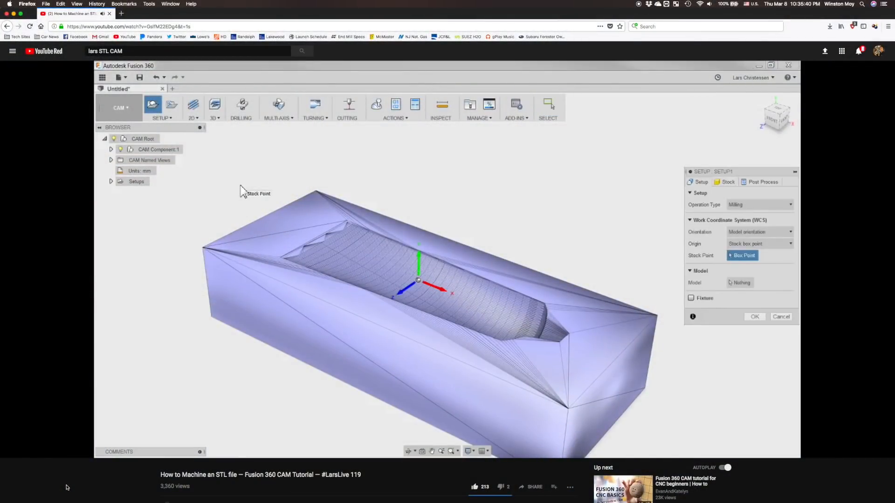
mouse_move(145, 483)
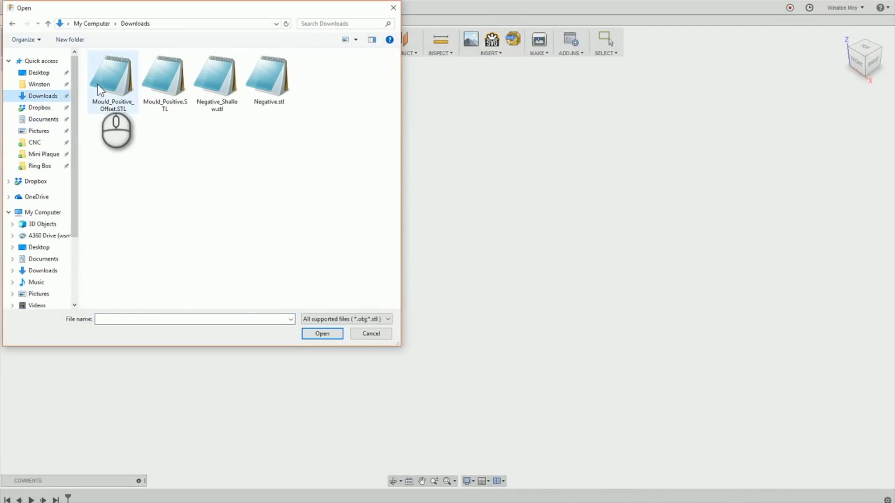
Import Mould_Positive.STL as a mesh and turn off design history capture.
click(165, 77)
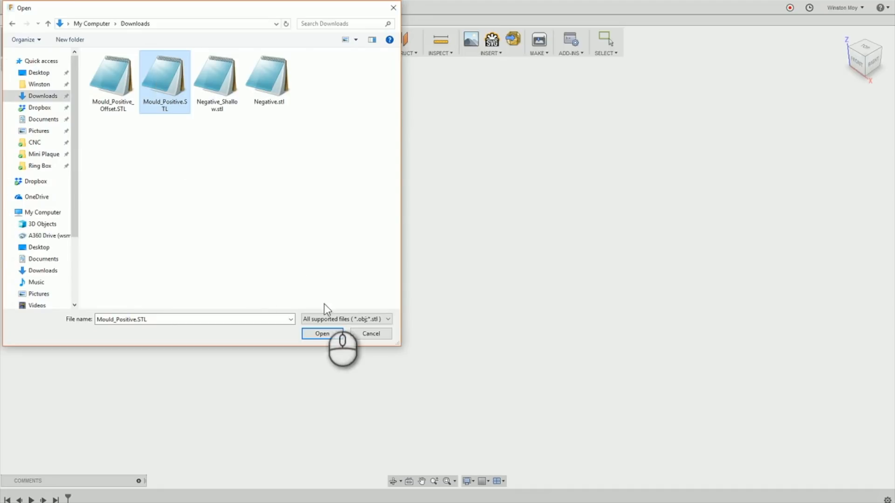
click(322, 333)
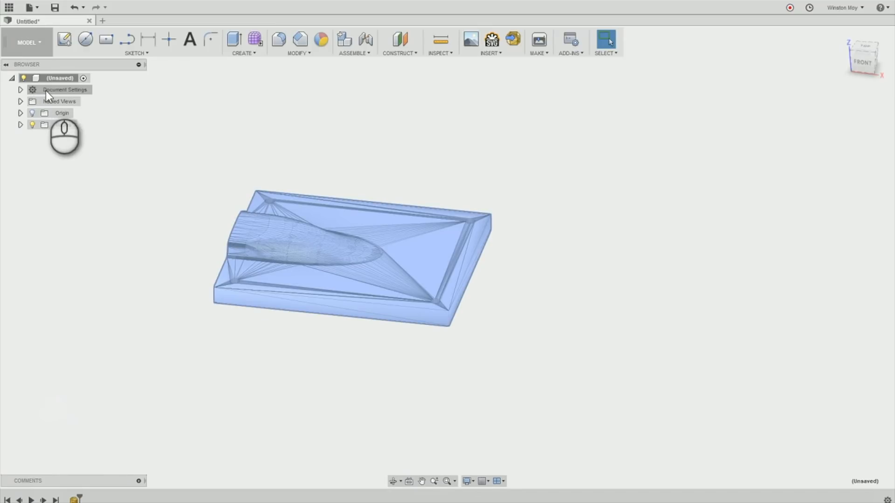
right_click(60, 78)
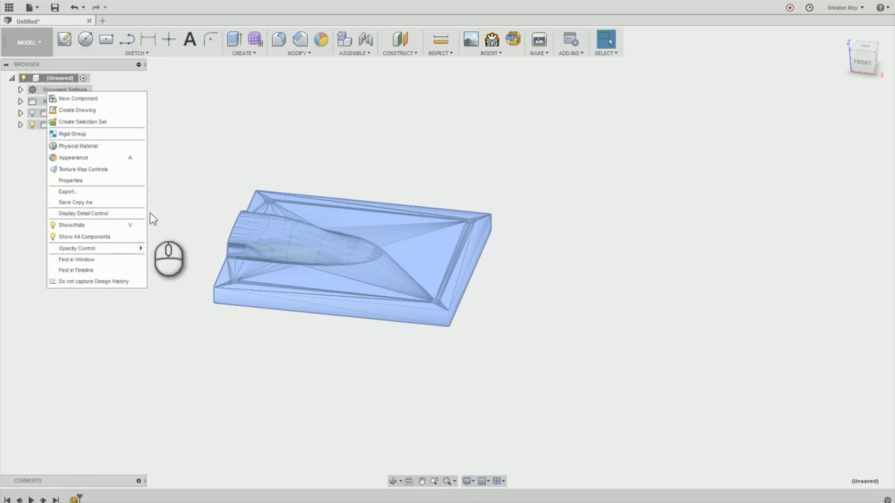
click(93, 281)
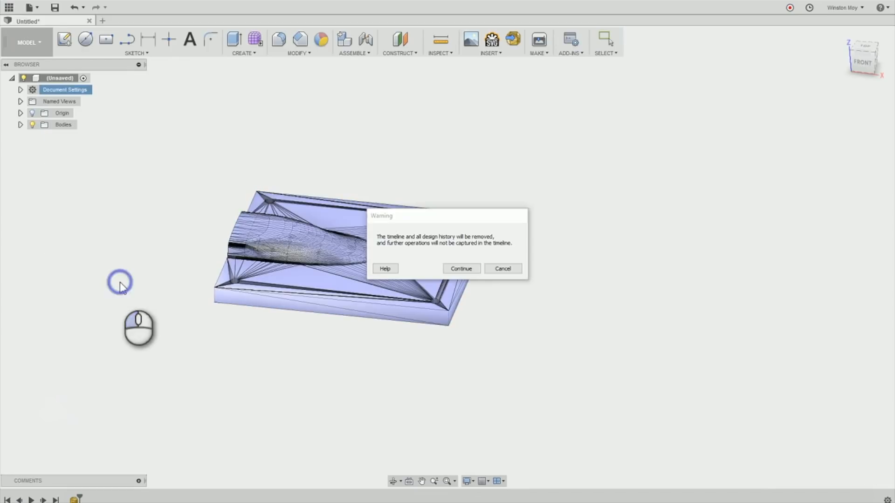
mouse_move(489, 286)
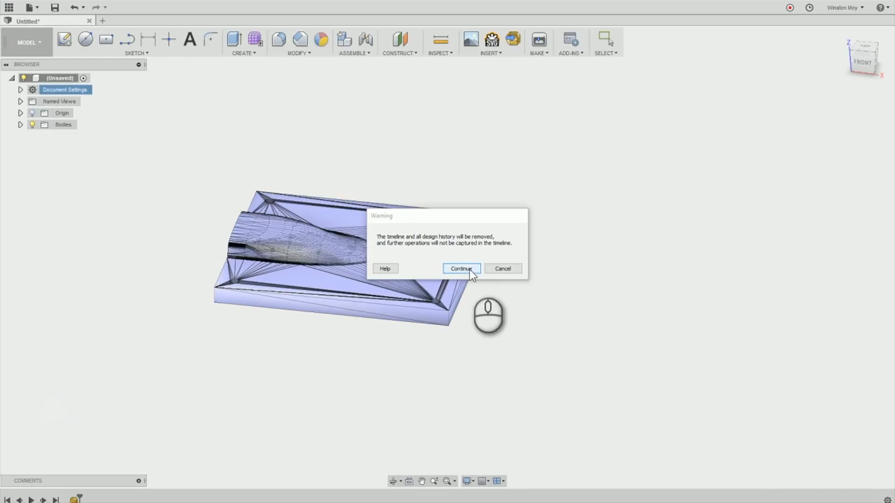
click(461, 269)
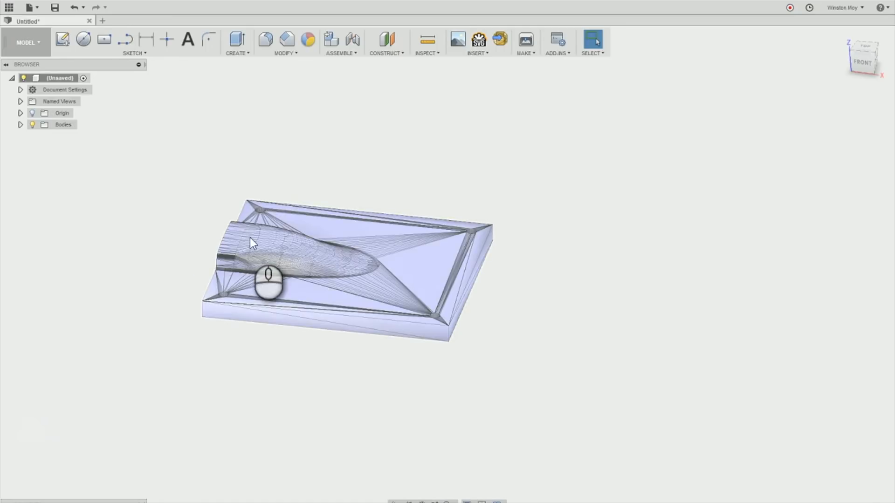
Convert the mould mesh body to a solid BRep, accepting the high facet count warning.
right_click(252, 243)
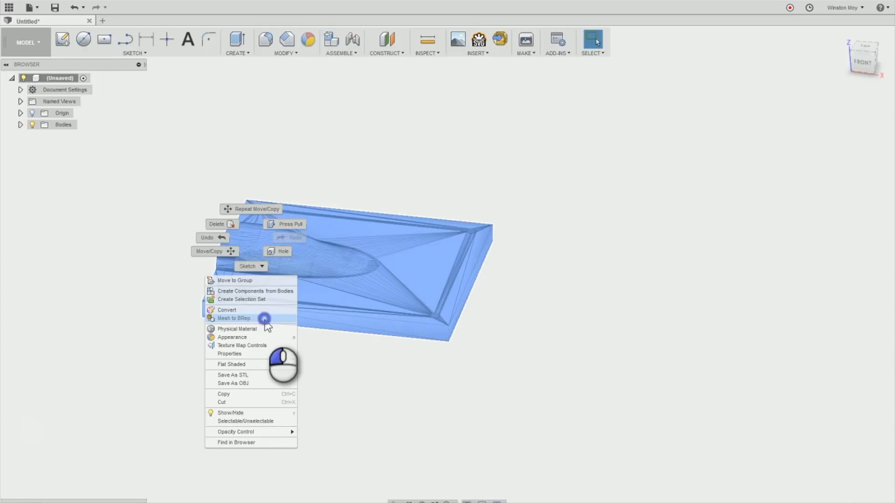
click(233, 318)
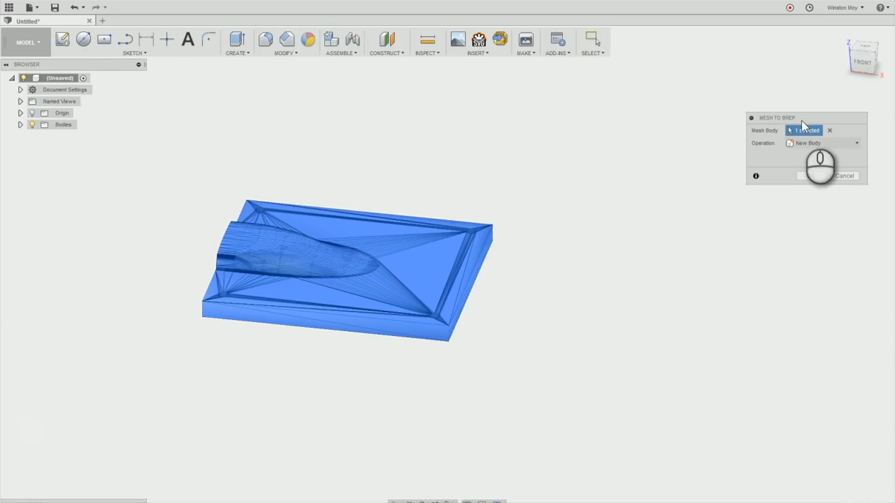
click(810, 175)
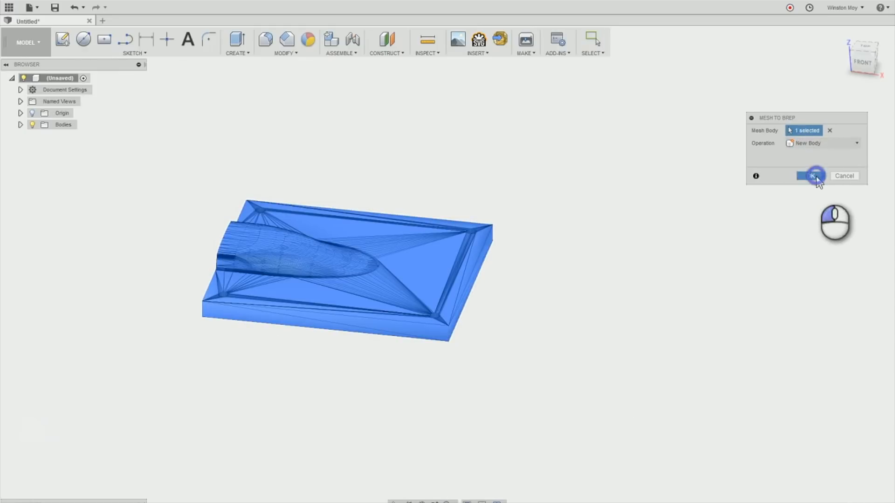
click(812, 176)
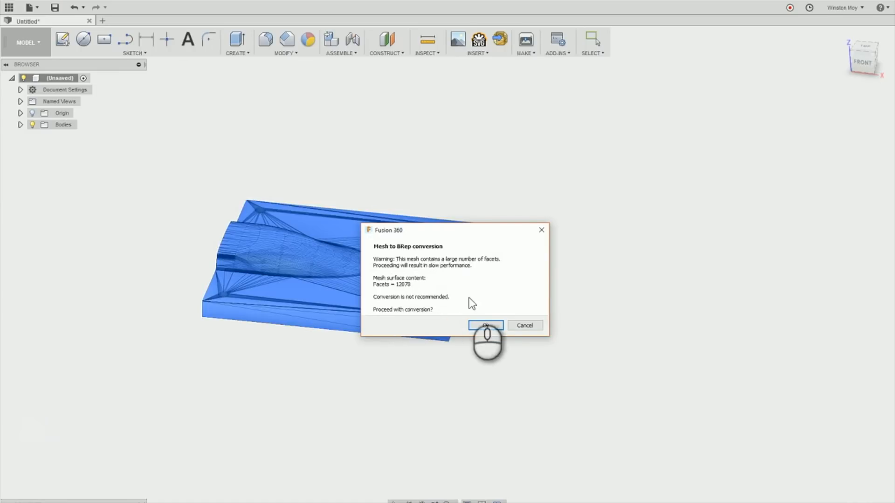
click(485, 326)
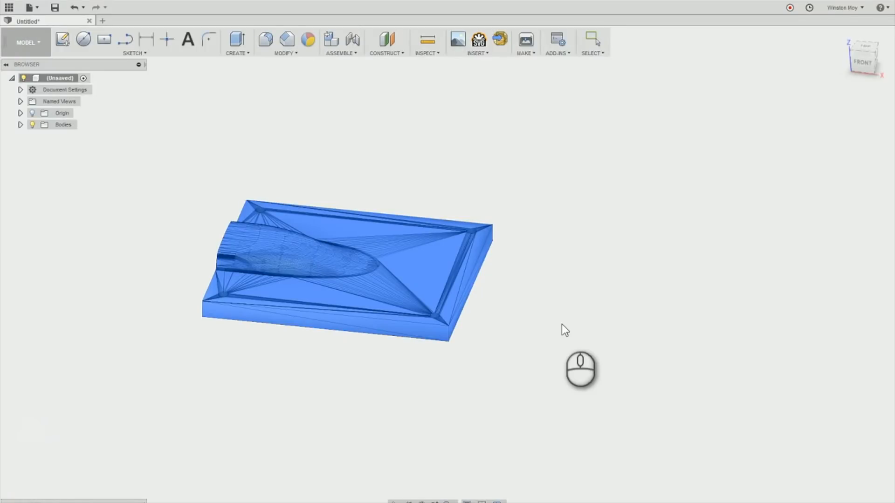
Insert and reorient the second die-half mesh, then convert it to a solid body.
click(593, 40)
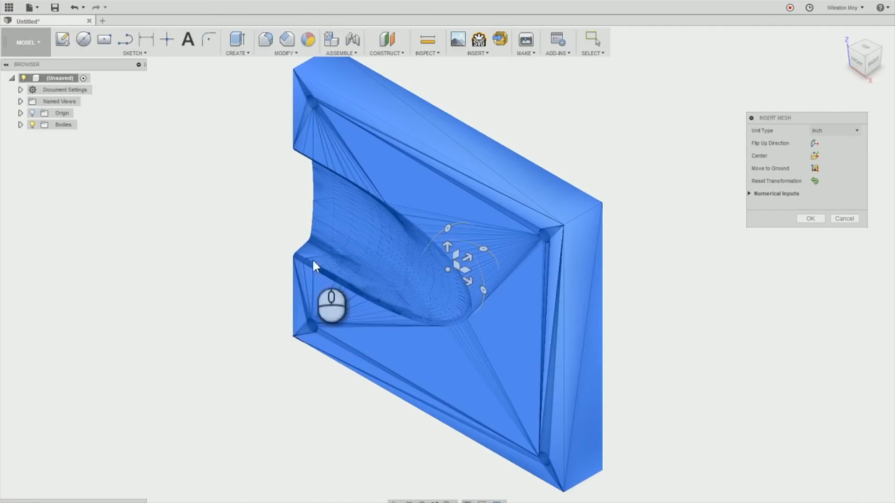
click(814, 143)
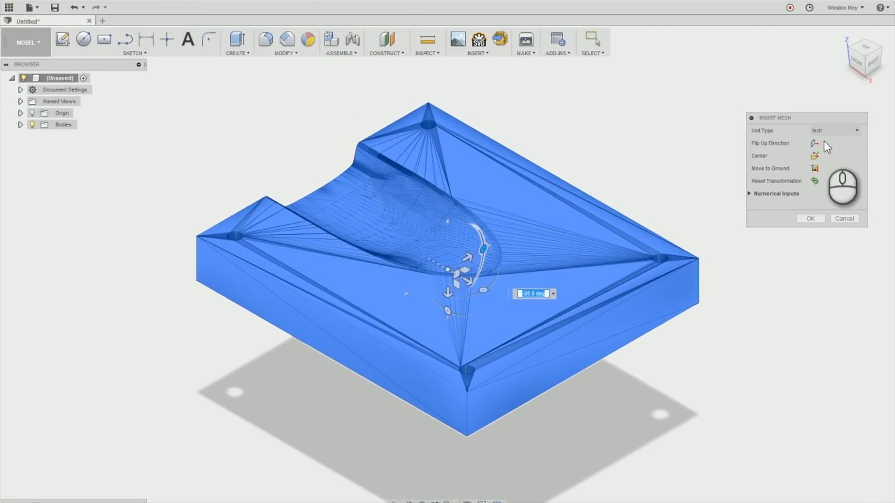
click(834, 130)
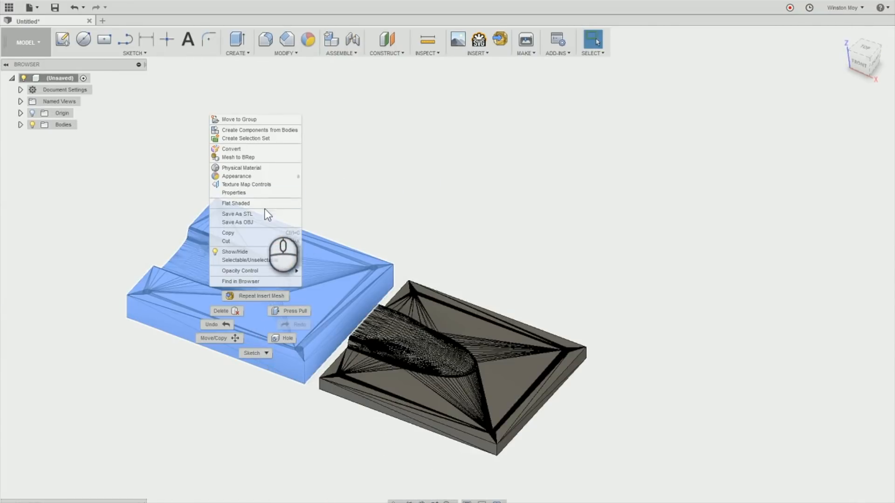
click(237, 157)
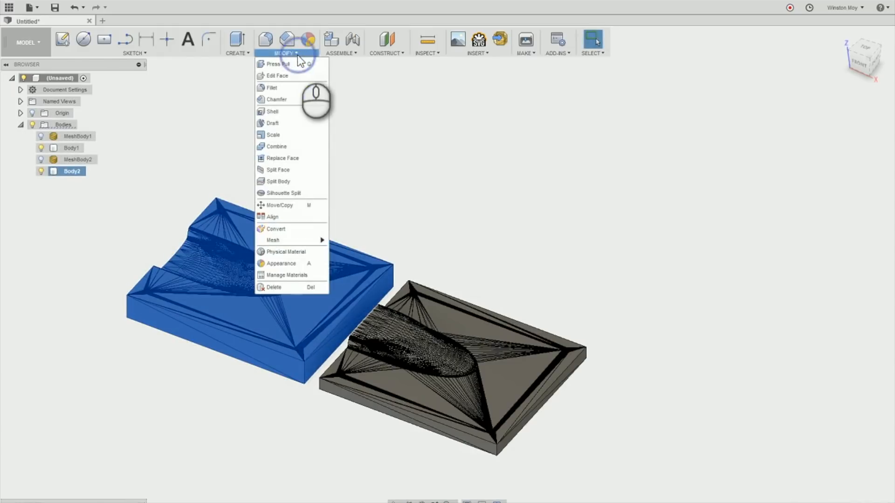
click(272, 217)
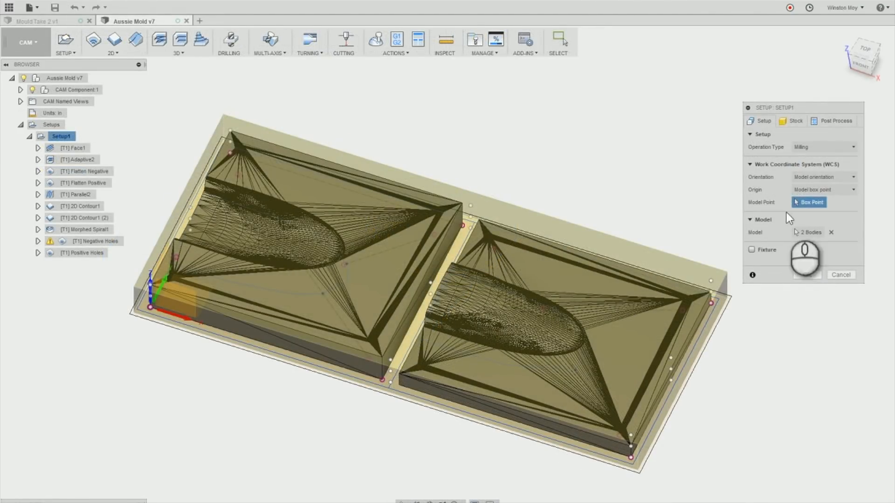
Review Setup1 and the Sketch1 and Sketch2 boundary sketches in the Aussie Mold v7 design.
click(796, 120)
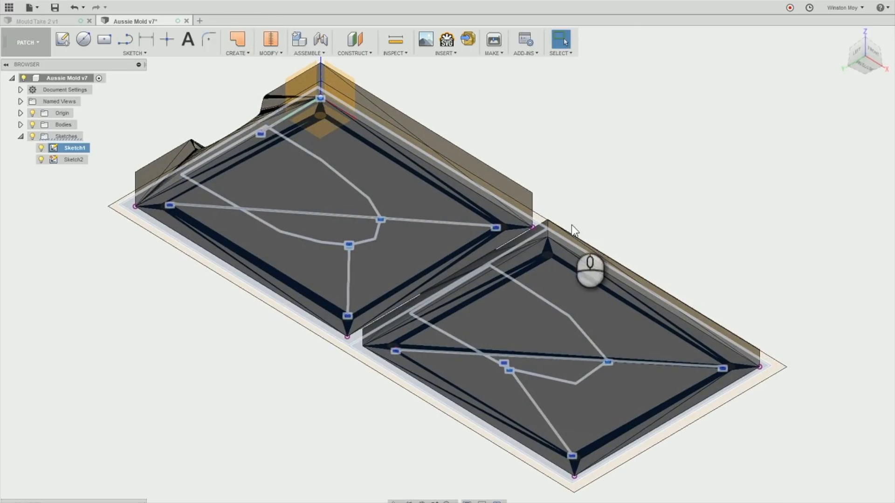
click(74, 159)
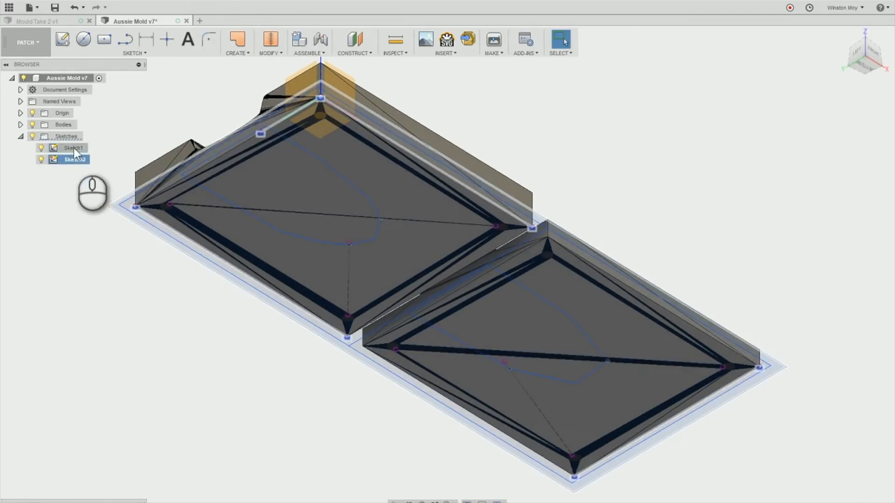
right_click(73, 148)
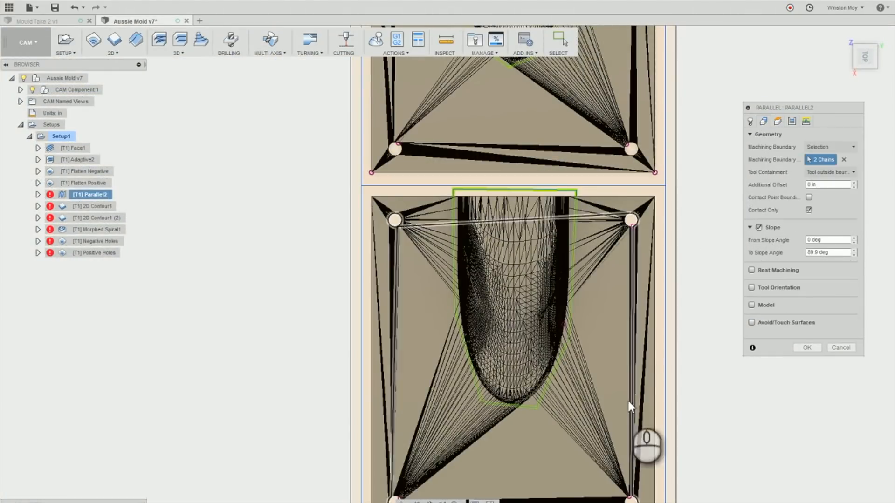
Accept Parallel2 with its 2-chain boundary, then preview Flatten Negative, Flatten Positive and 2D Contour1 toolpaths.
click(806, 348)
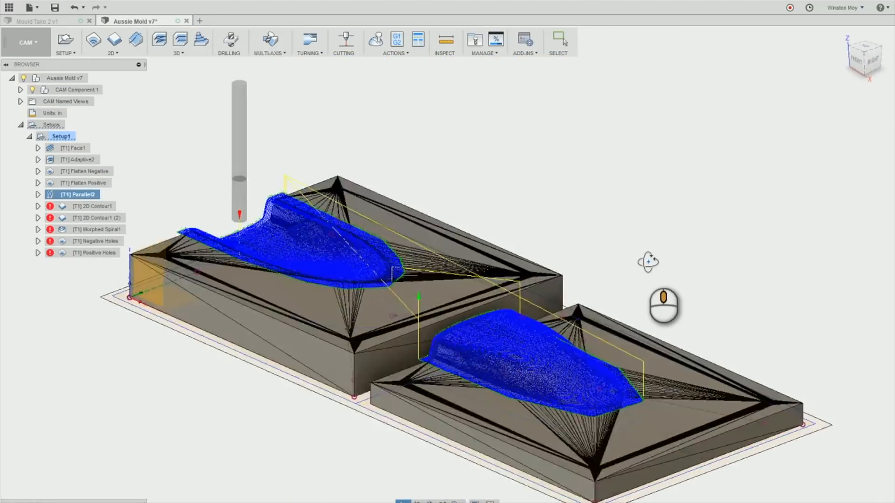
click(89, 171)
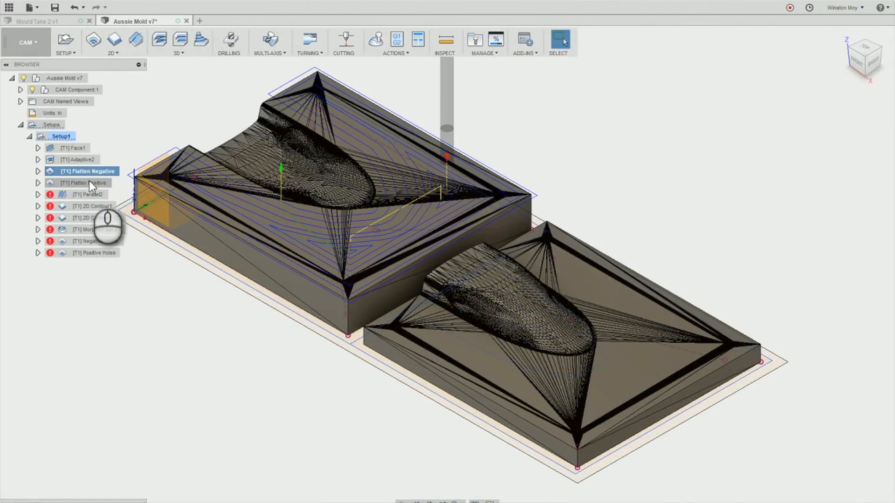
click(91, 183)
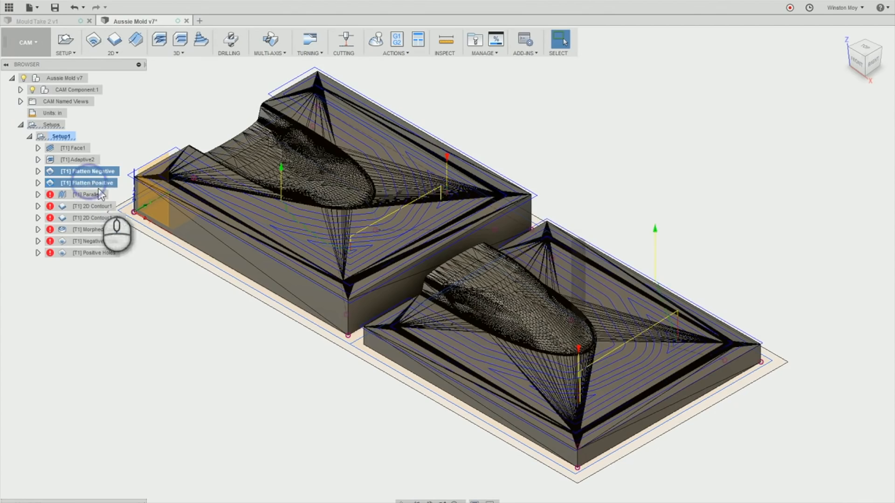
click(91, 206)
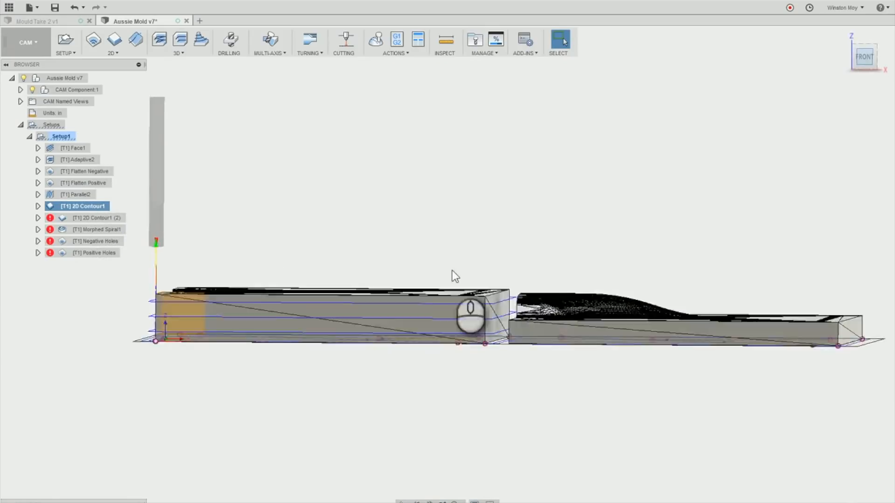
Check the tool and feed settings of 2D Contour1 and inspect 2D Contour1 (2).
double_click(86, 206)
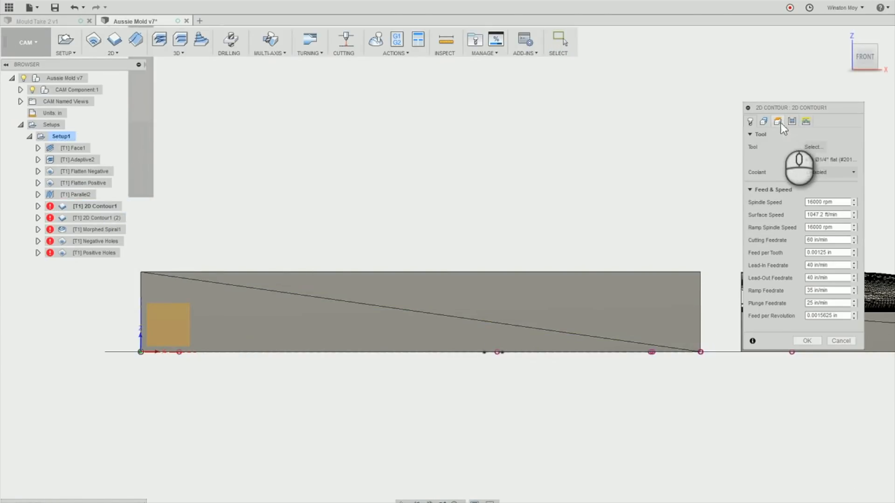
click(778, 121)
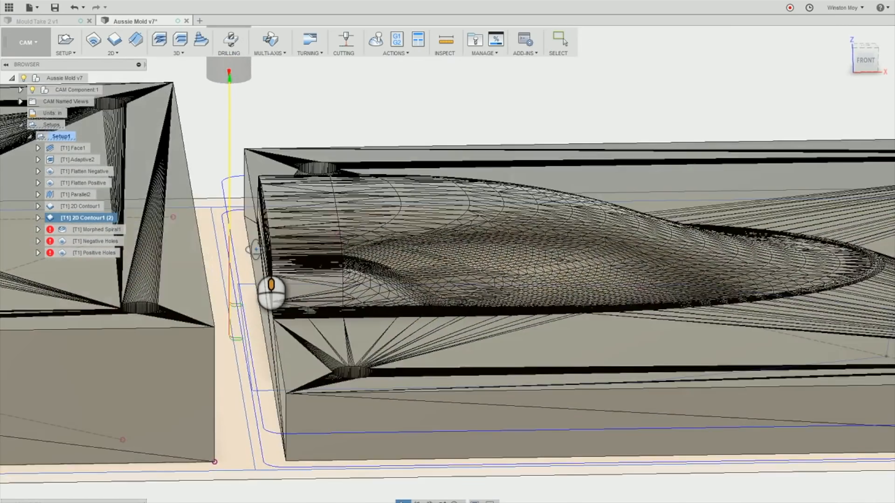
right_click(97, 241)
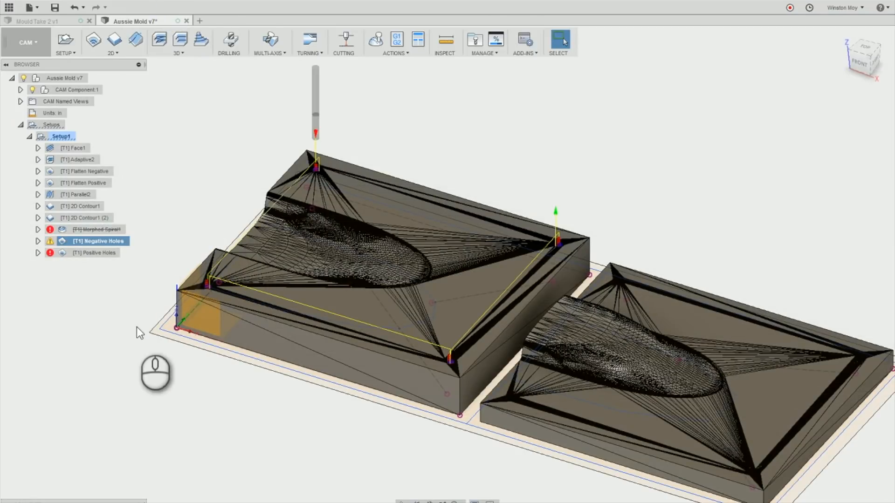
Add the corner hole as a fourth chain in the Negative Holes pocket geometry.
double_click(99, 241)
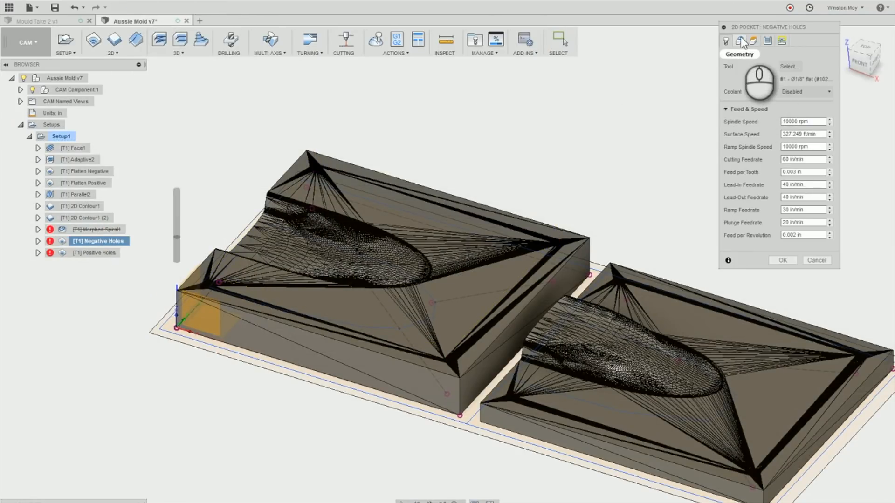
click(738, 41)
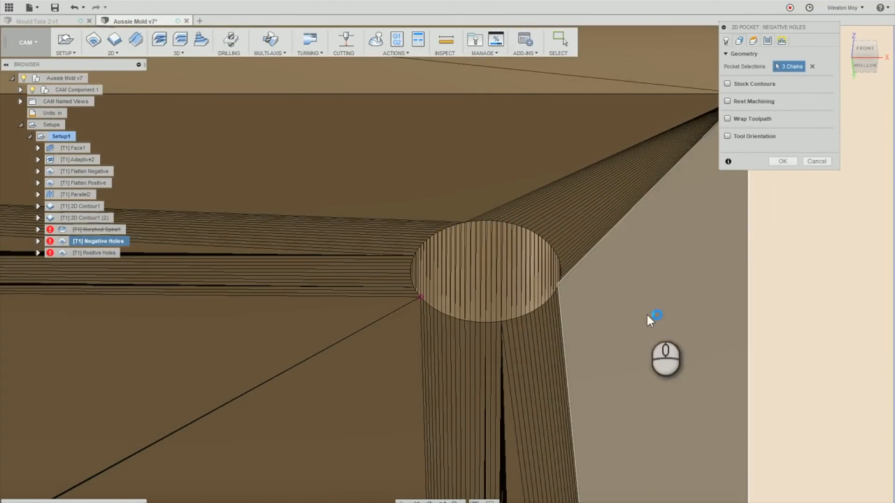
click(485, 268)
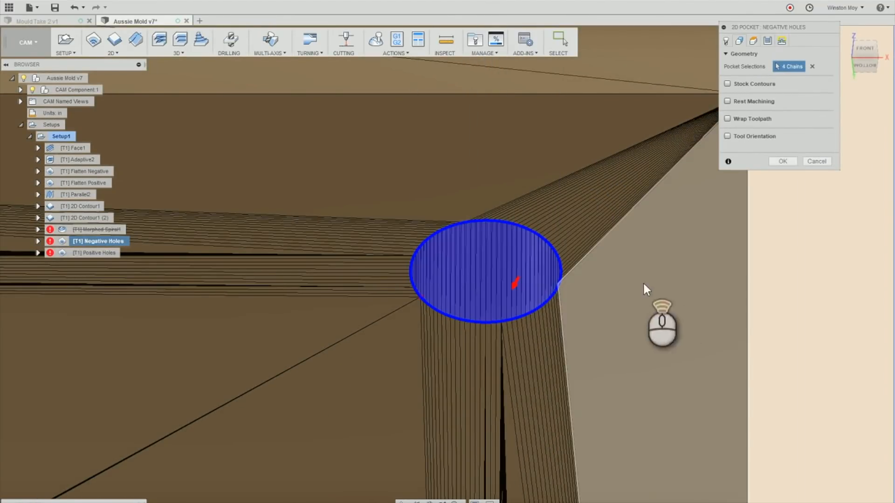